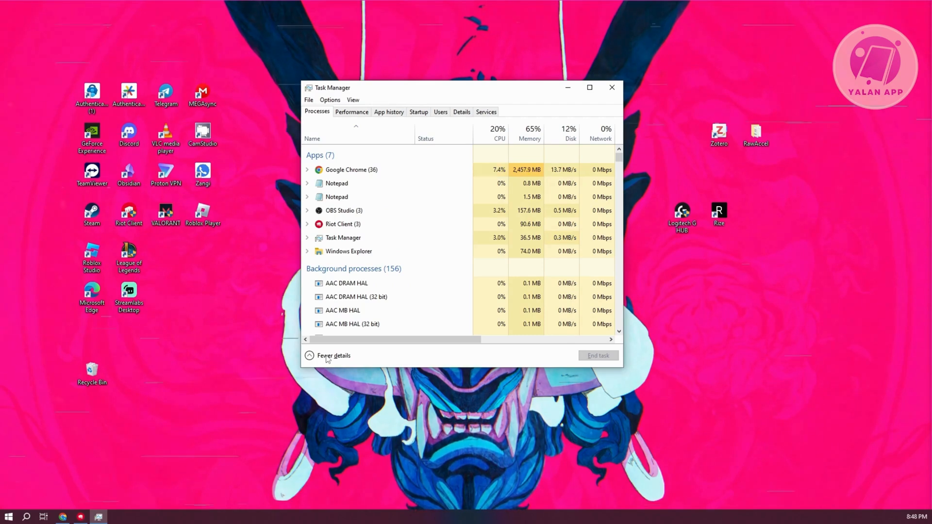
- Toggle Task Manager between compact and detailed views and select the Google Chrome process
{"action": "left_click", "coordinate": [333, 355]}
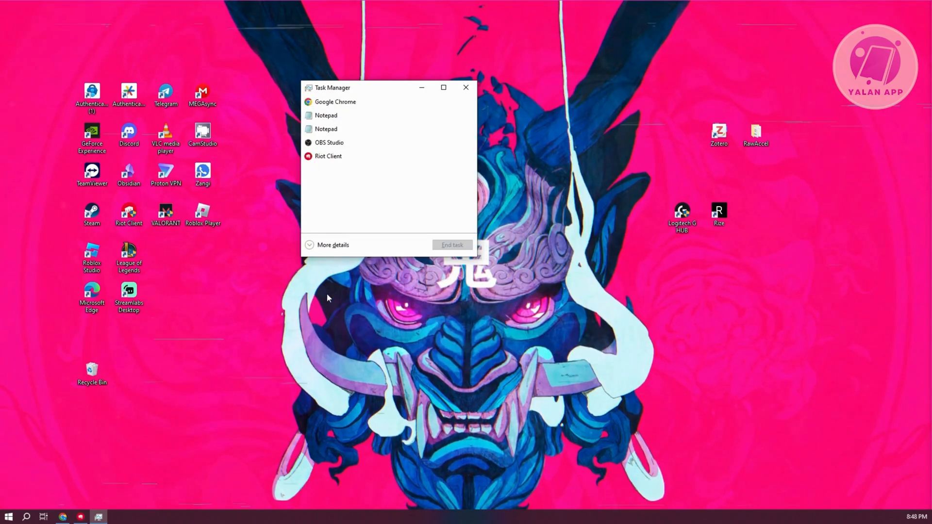
{"action": "left_click", "coordinate": [333, 244]}
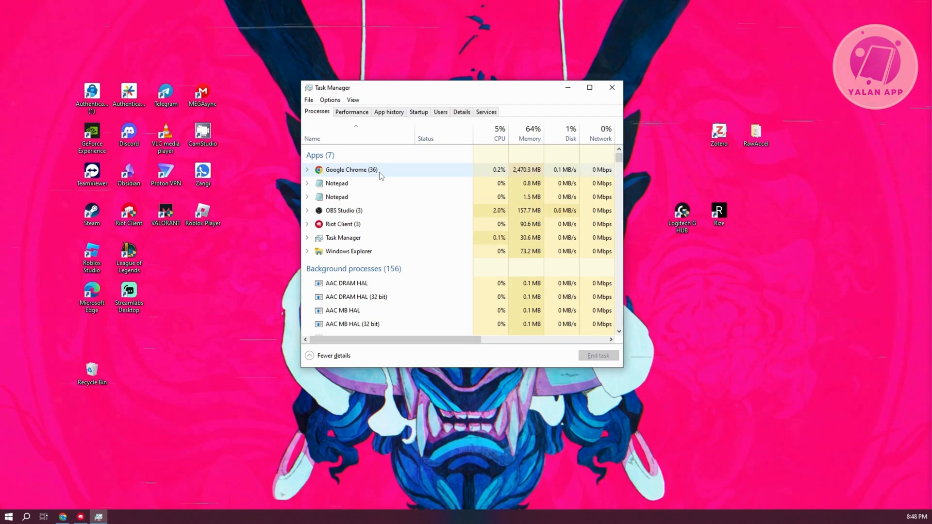
{"action": "left_click", "coordinate": [379, 173]}
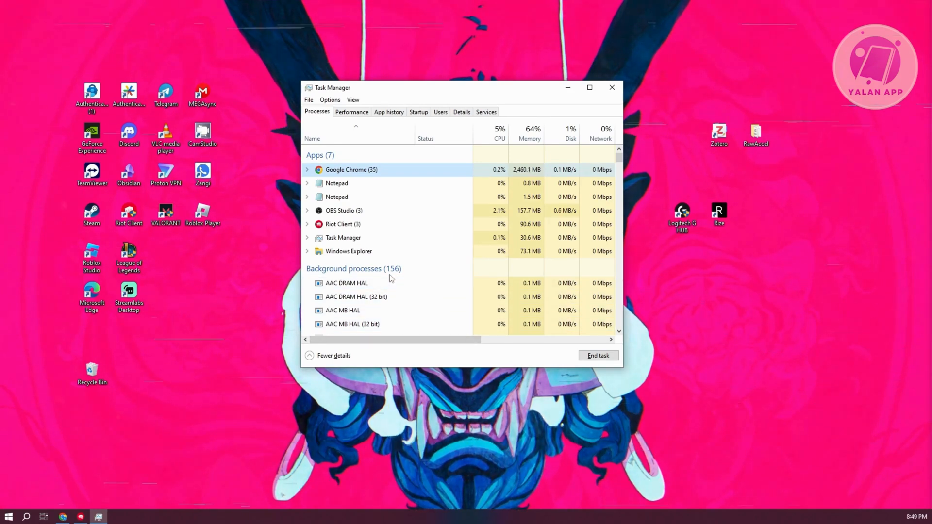
- Review the background processes list, then close Task Manager
{"action": "scroll", "scroll_direction": "down", "scroll_amount": 3}
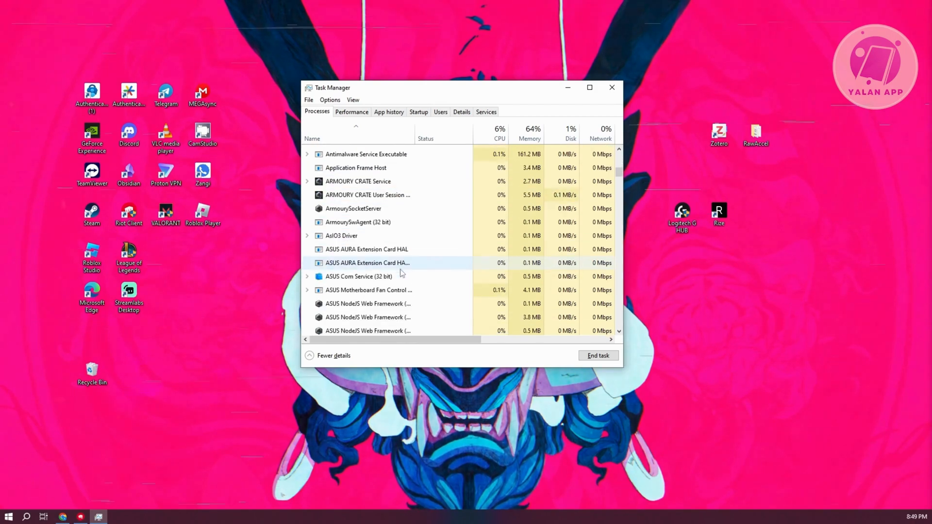
{"action": "scroll", "scroll_direction": "down", "scroll_amount": 3}
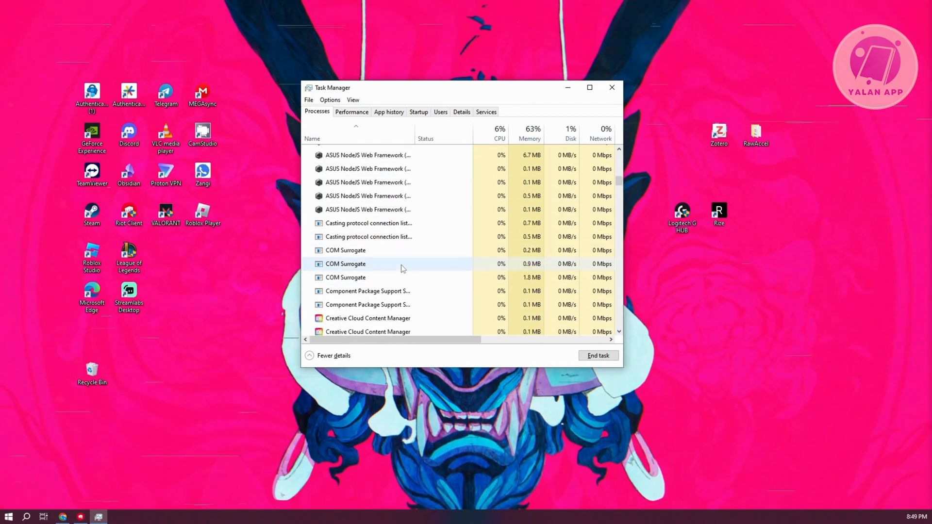
{"action": "scroll", "scroll_direction": "down", "scroll_amount": 3}
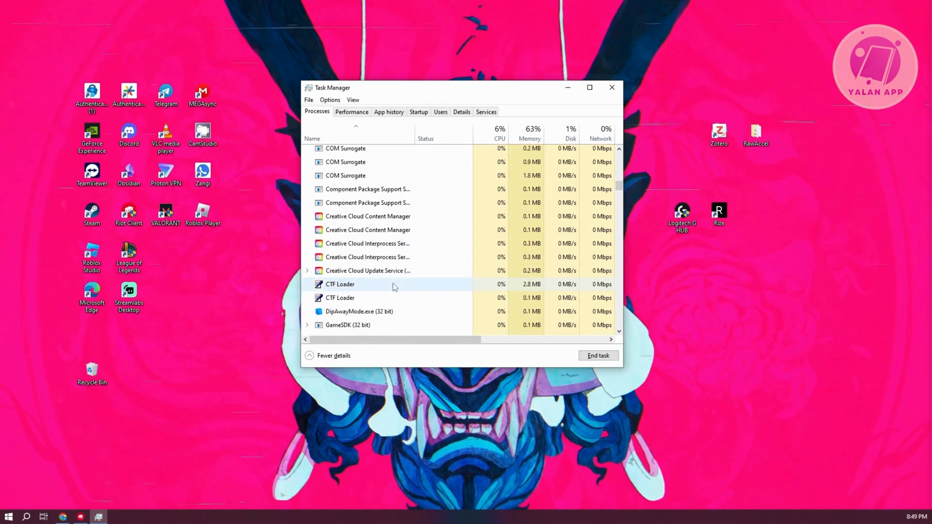
{"action": "scroll", "scroll_direction": "down", "scroll_amount": 3}
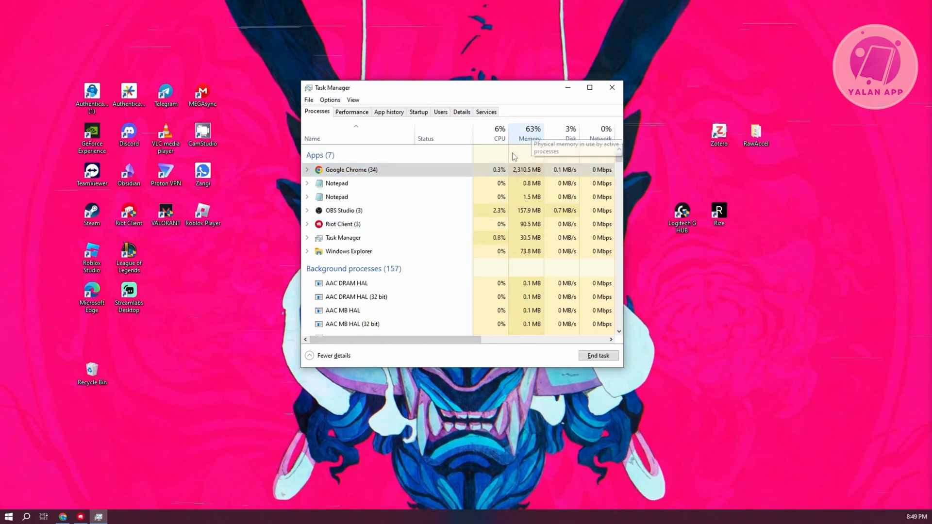
{"action": "left_click", "coordinate": [499, 132]}
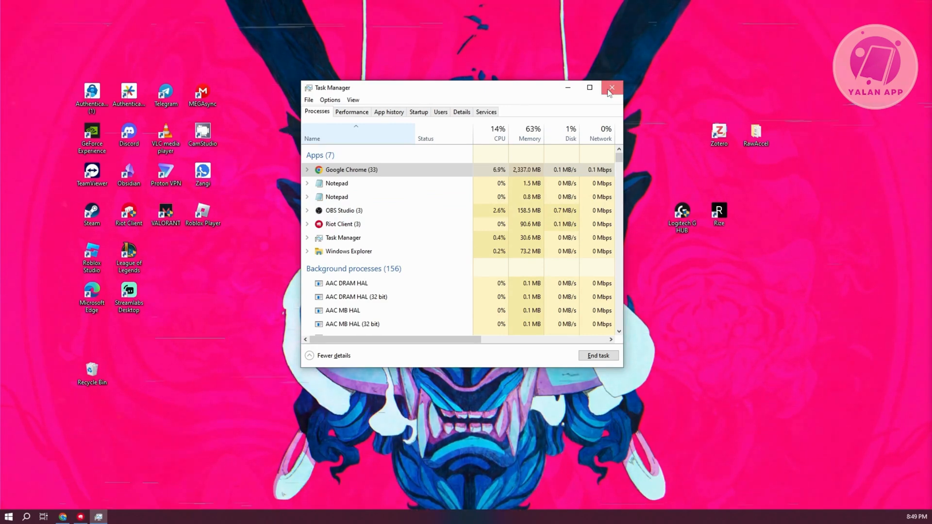
{"action": "left_click", "coordinate": [612, 88]}
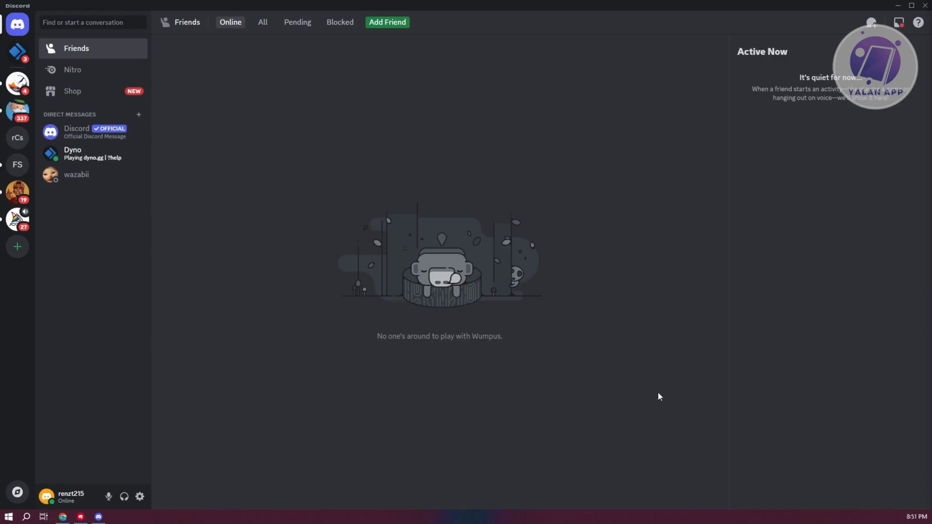
{"action": "mouse_move", "coordinate": [363, 436]}
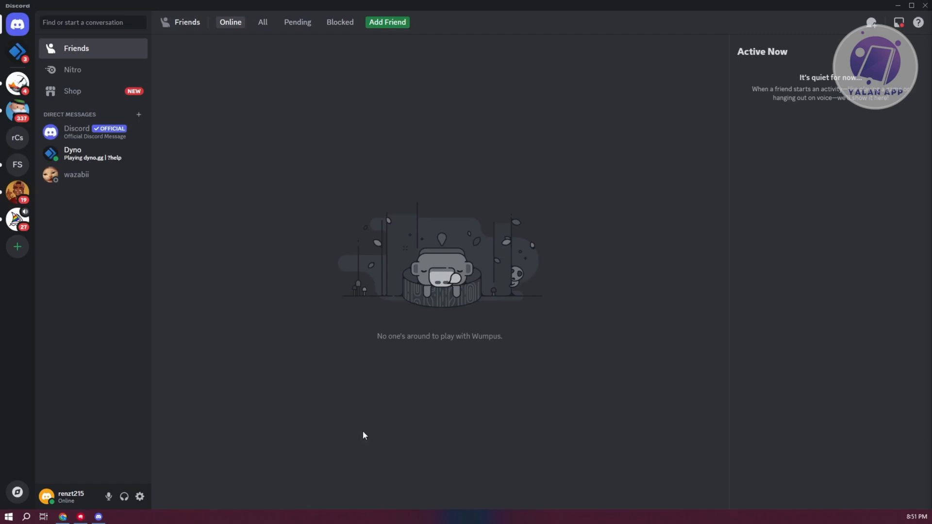
- Turn off 'Enable in-game overlay' in Discord's Game Overlay settings and close Discord
{"action": "left_click", "coordinate": [140, 497]}
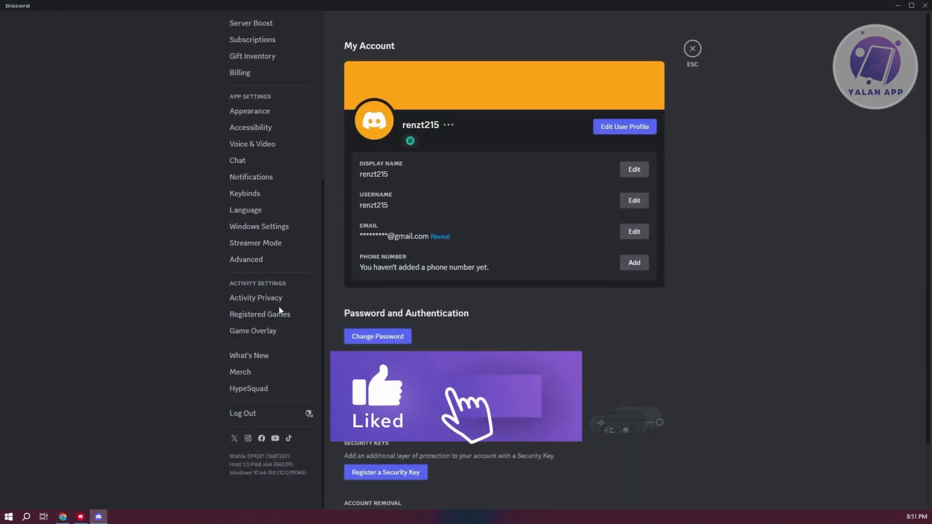
{"action": "left_click", "coordinate": [253, 330]}
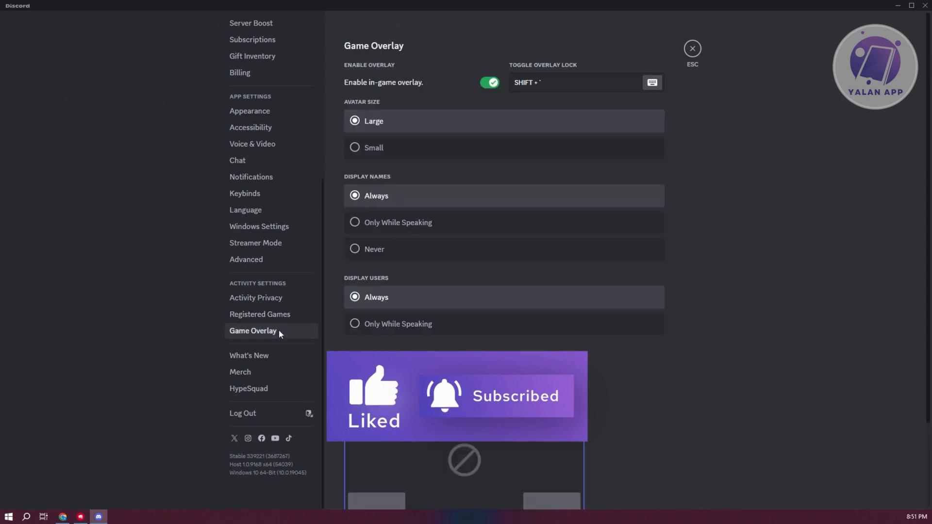
{"action": "left_click", "coordinate": [489, 82]}
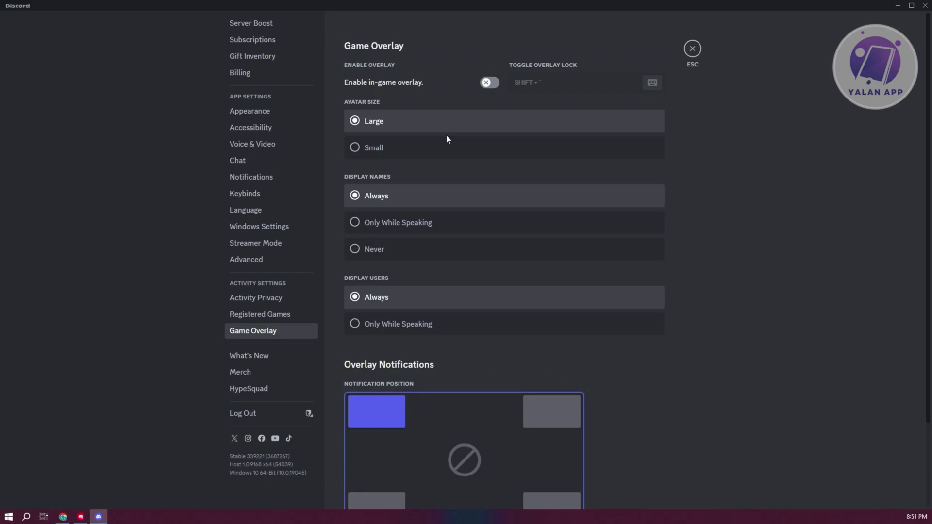
{"action": "mouse_move", "coordinate": [698, 52]}
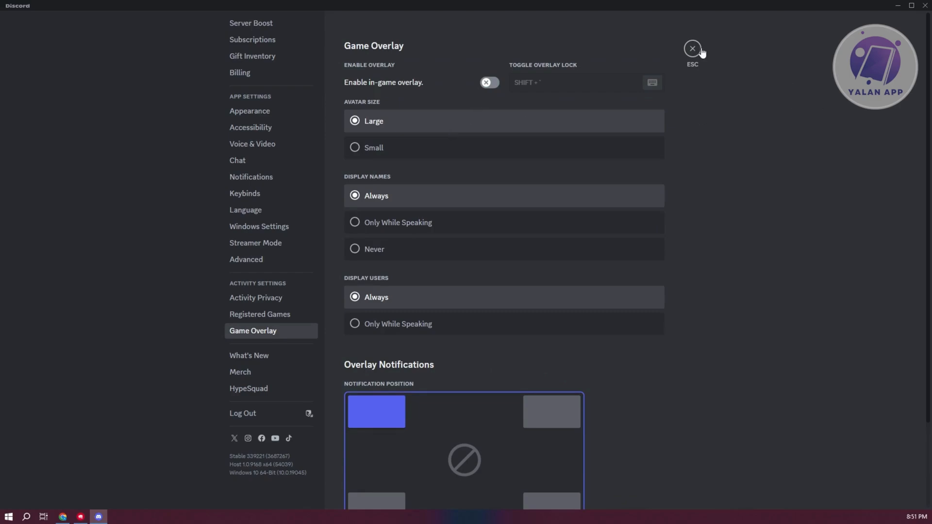
{"action": "left_click", "coordinate": [692, 49]}
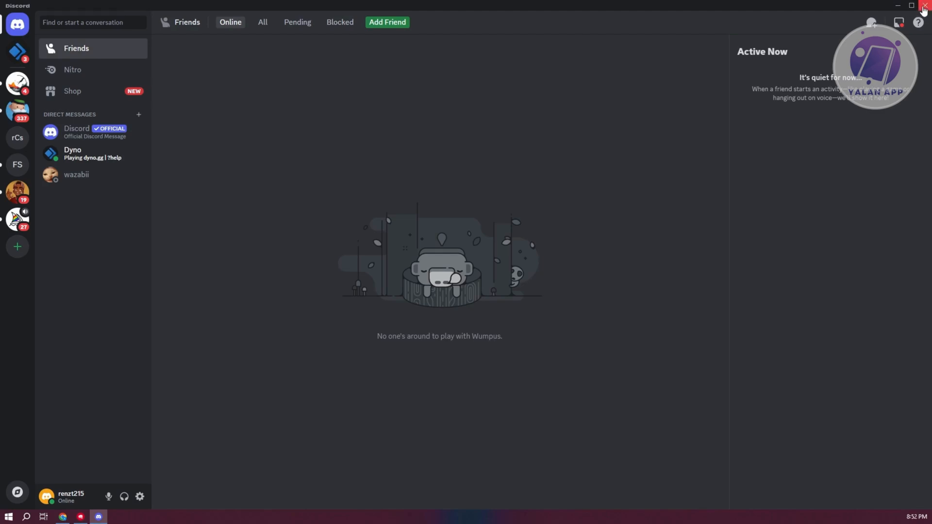
{"action": "left_click", "coordinate": [898, 5]}
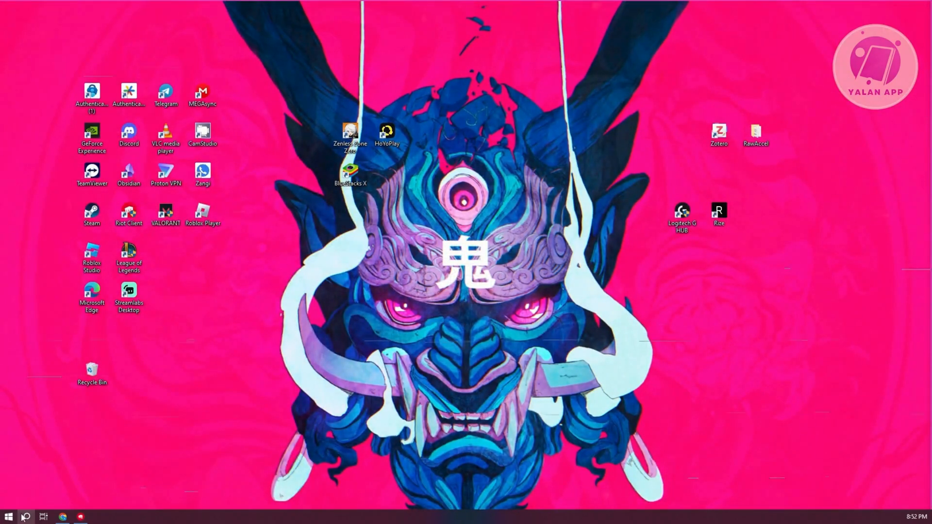
- Search 'upda', check for Windows updates (up to date), and close Settings
{"action": "type", "text": "upda"}
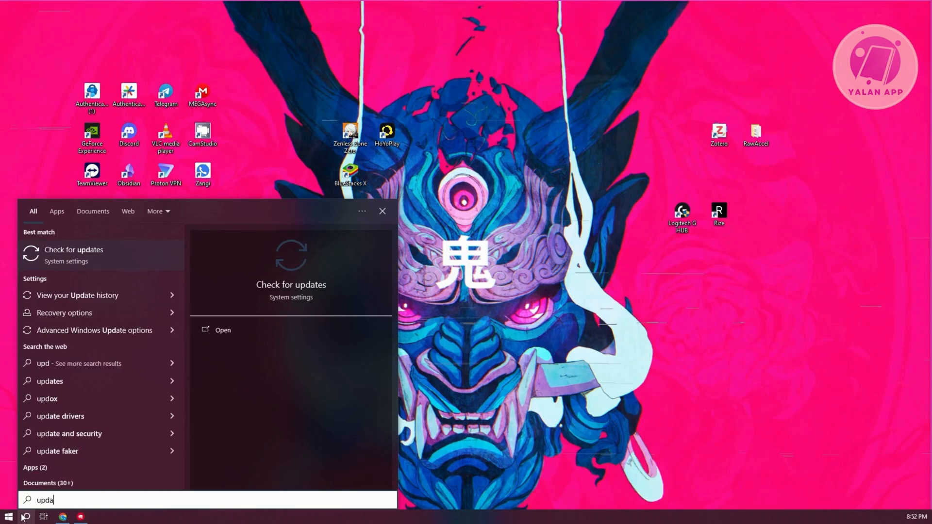
{"action": "left_click", "coordinate": [73, 250]}
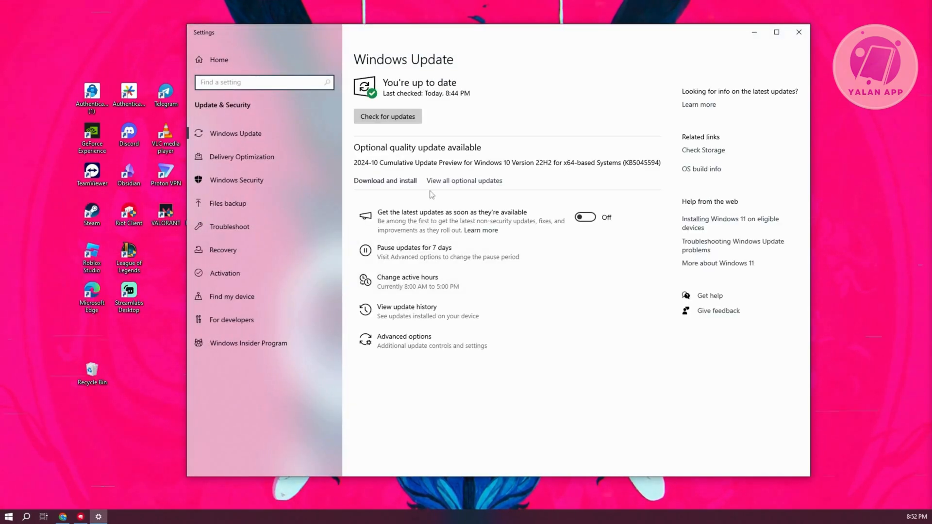
{"action": "left_click", "coordinate": [387, 117]}
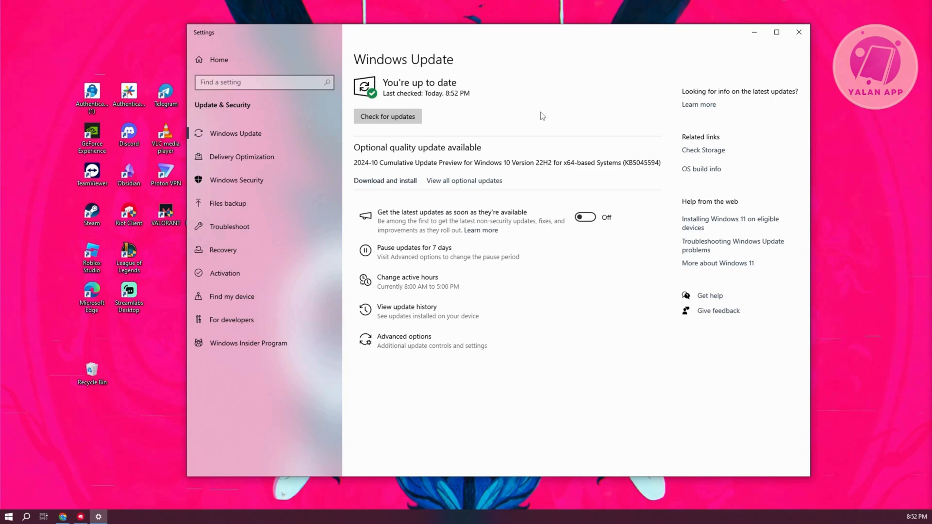
{"action": "mouse_move", "coordinate": [535, 153]}
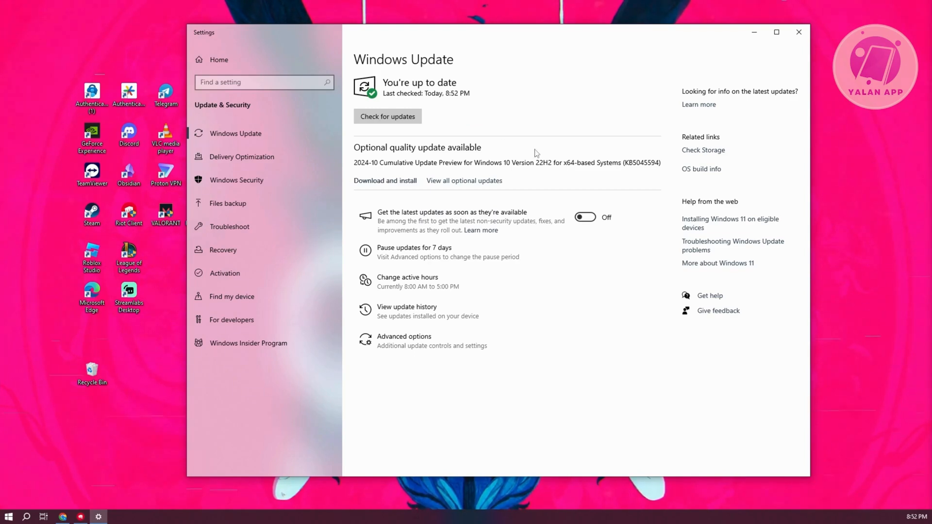
{"action": "mouse_move", "coordinate": [446, 205]}
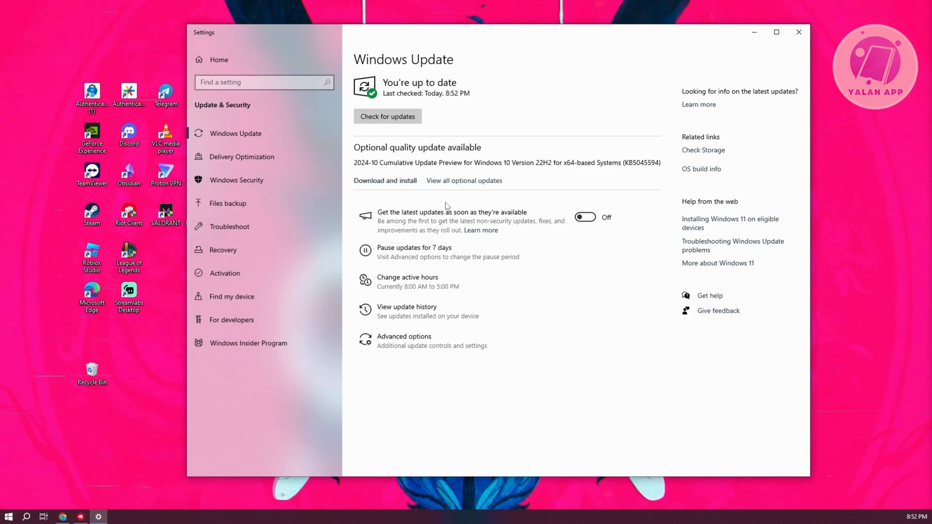
{"action": "mouse_move", "coordinate": [641, 110]}
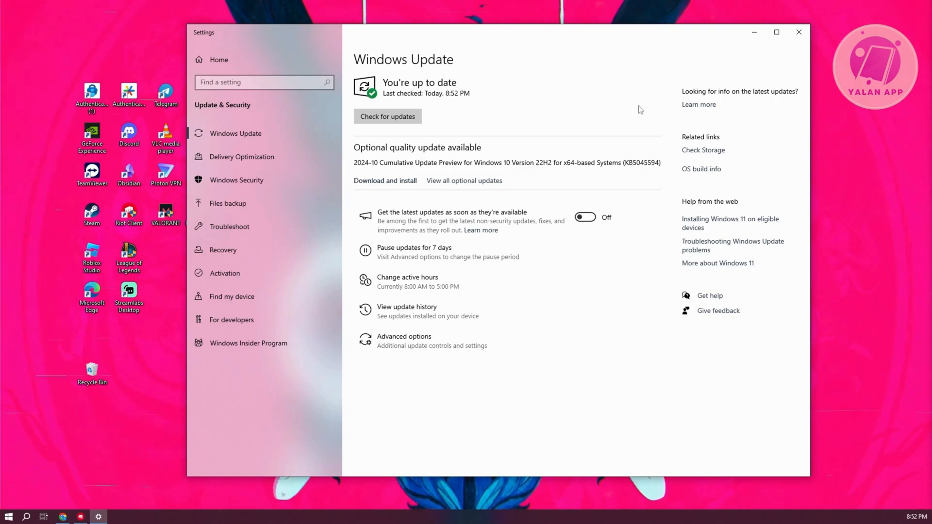
{"action": "left_click", "coordinate": [798, 32]}
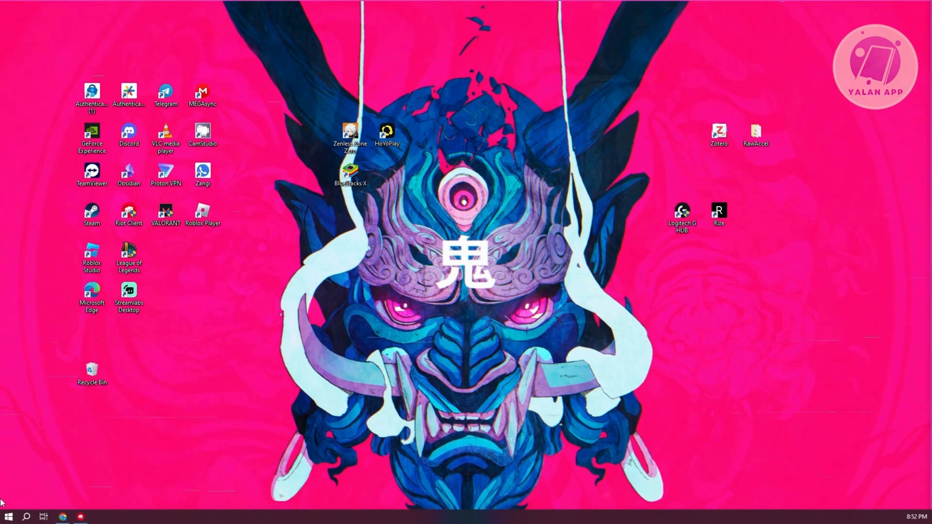
{"action": "mouse_move", "coordinate": [4, 454]}
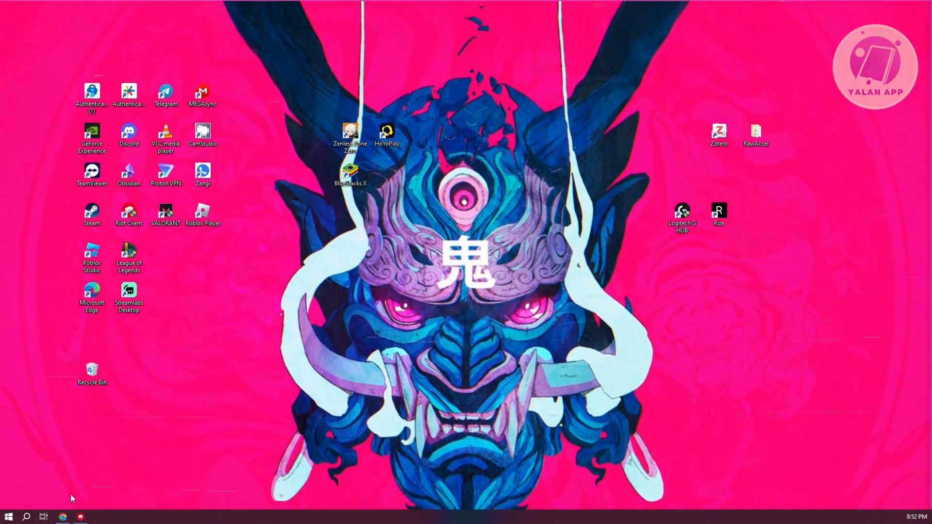
{"action": "left_click", "coordinate": [28, 516]}
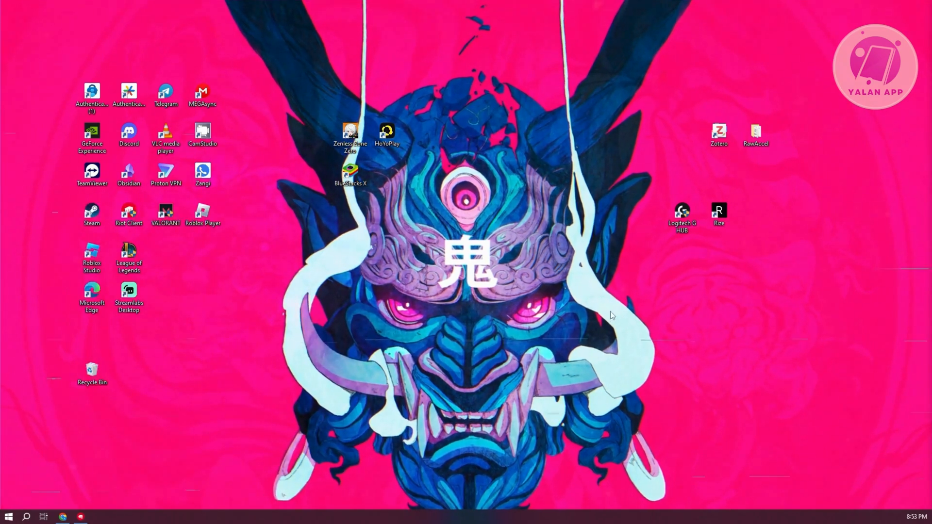
{"action": "double_click", "coordinate": [91, 134]}
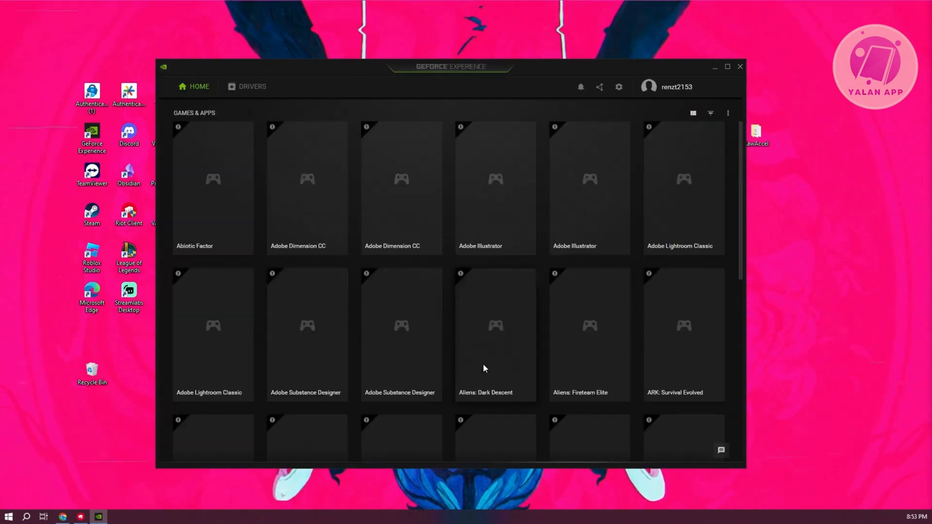
{"action": "left_click", "coordinate": [252, 86]}
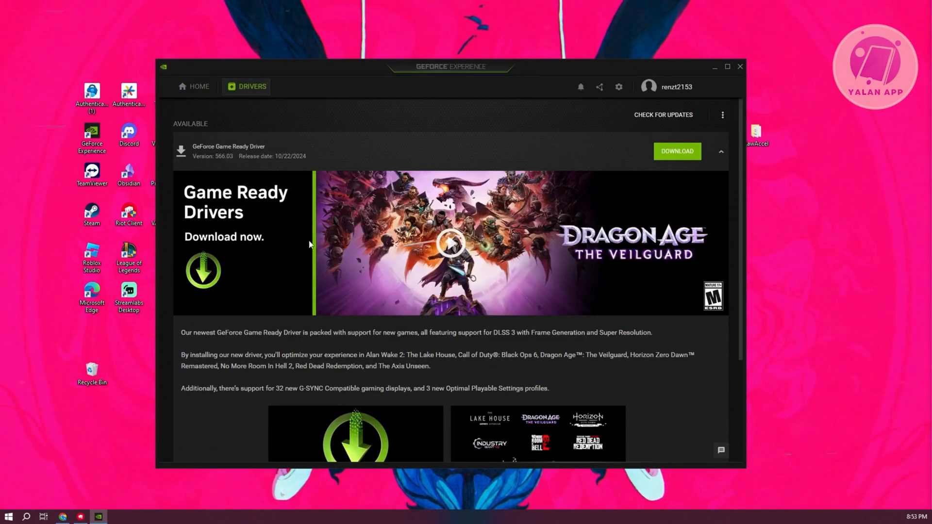
{"action": "scroll", "scroll_direction": "down", "scroll_amount": 3}
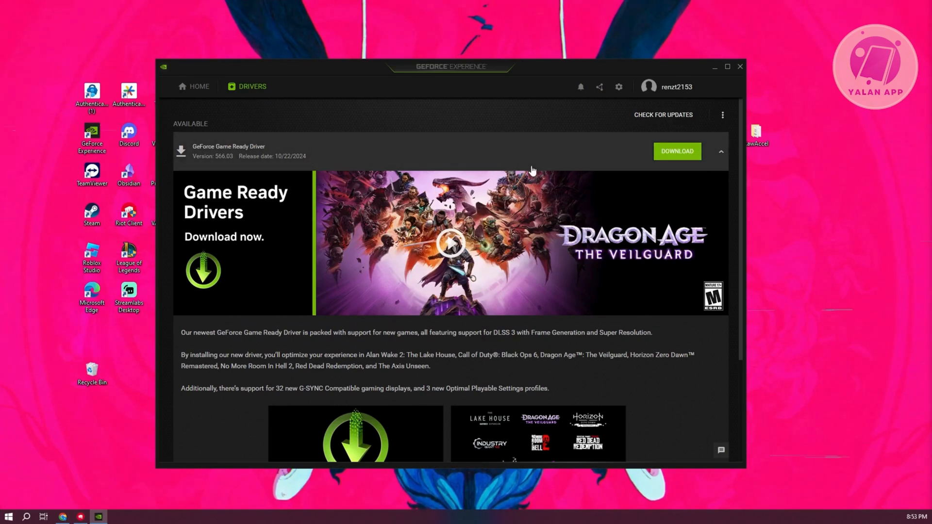
{"action": "mouse_move", "coordinate": [671, 117]}
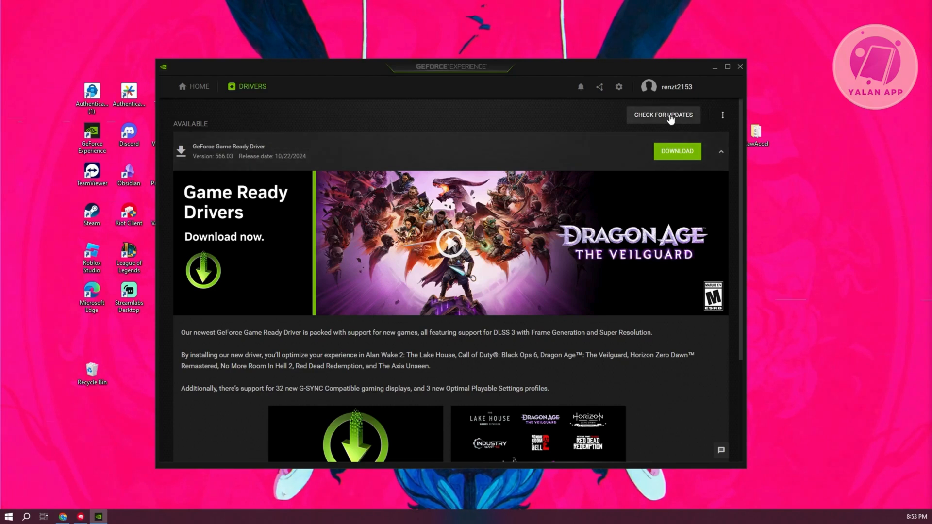
{"action": "mouse_move", "coordinate": [505, 188]}
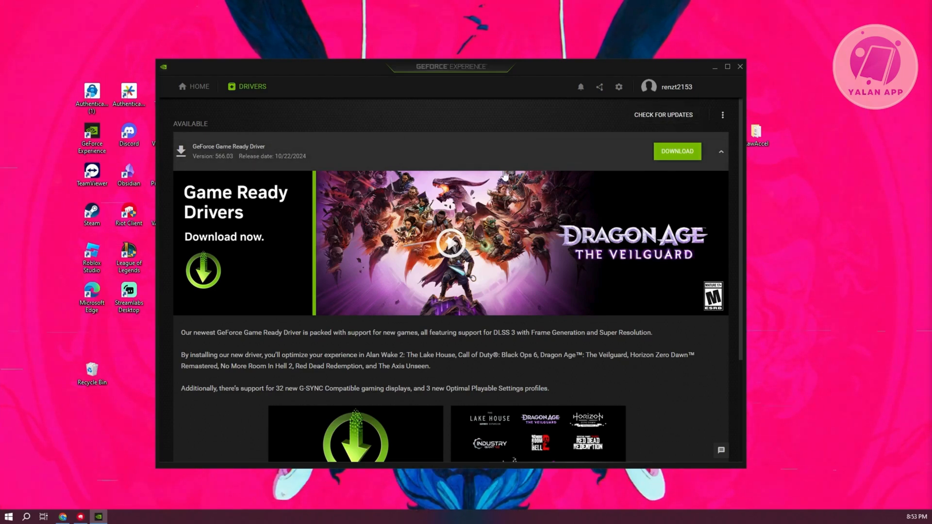
{"action": "mouse_move", "coordinate": [248, 165]}
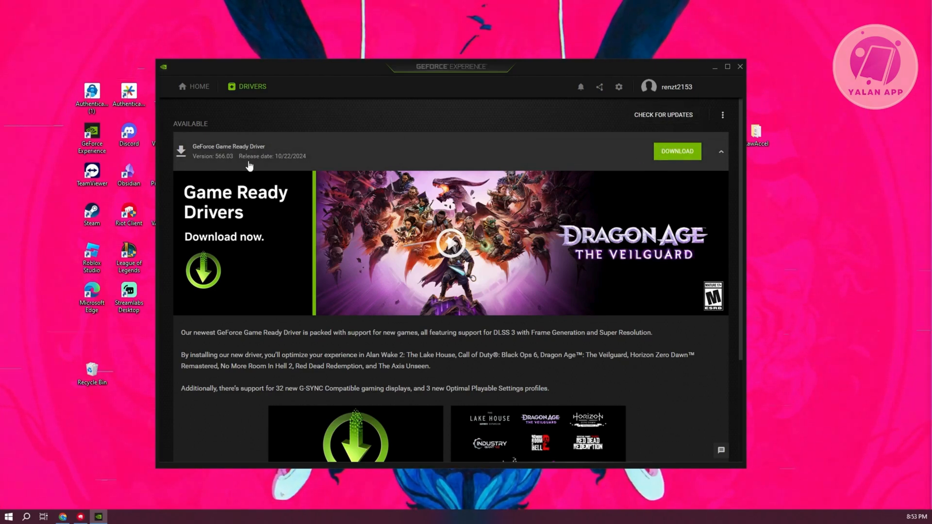
{"action": "mouse_move", "coordinate": [698, 166]}
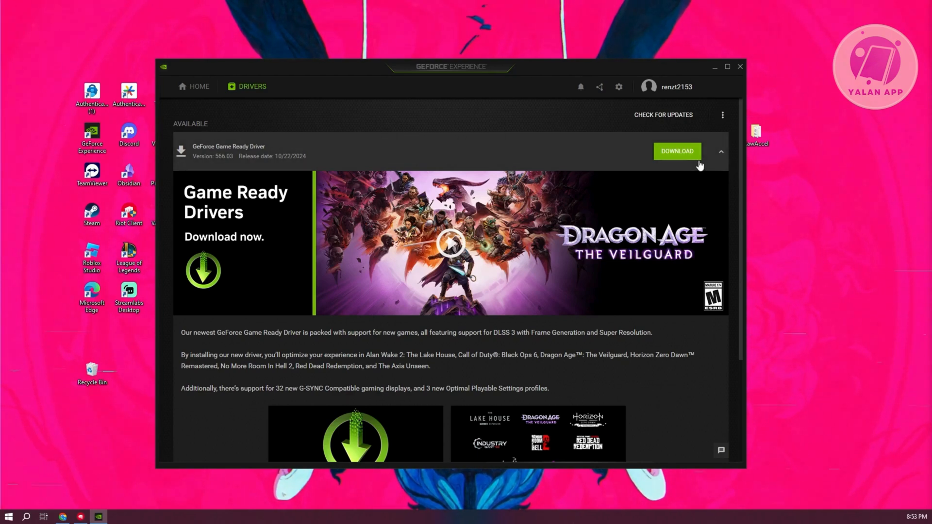
{"action": "mouse_move", "coordinate": [711, 151]}
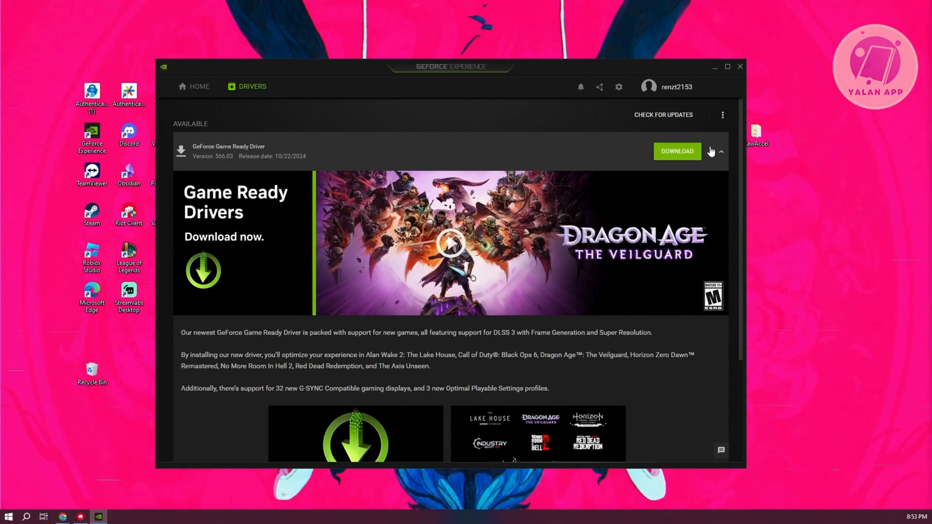
{"action": "mouse_move", "coordinate": [722, 132]}
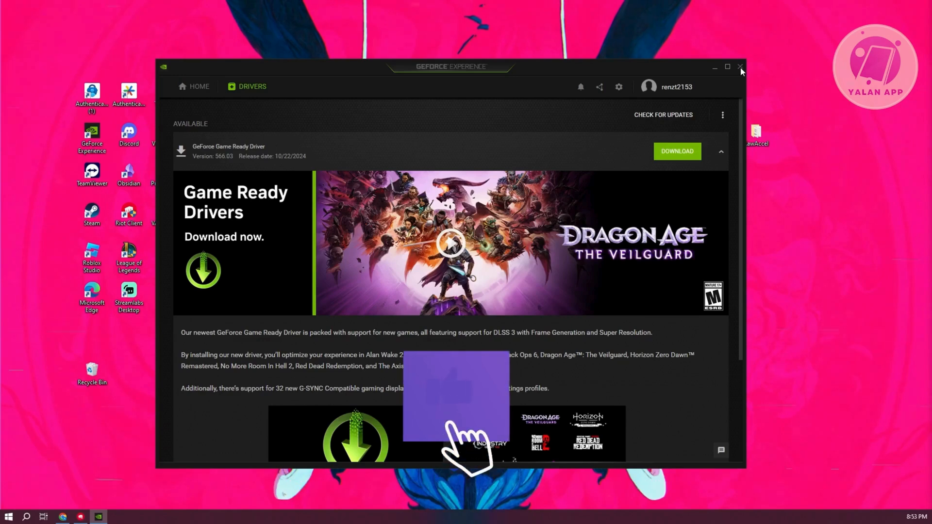
{"action": "left_click", "coordinate": [739, 68]}
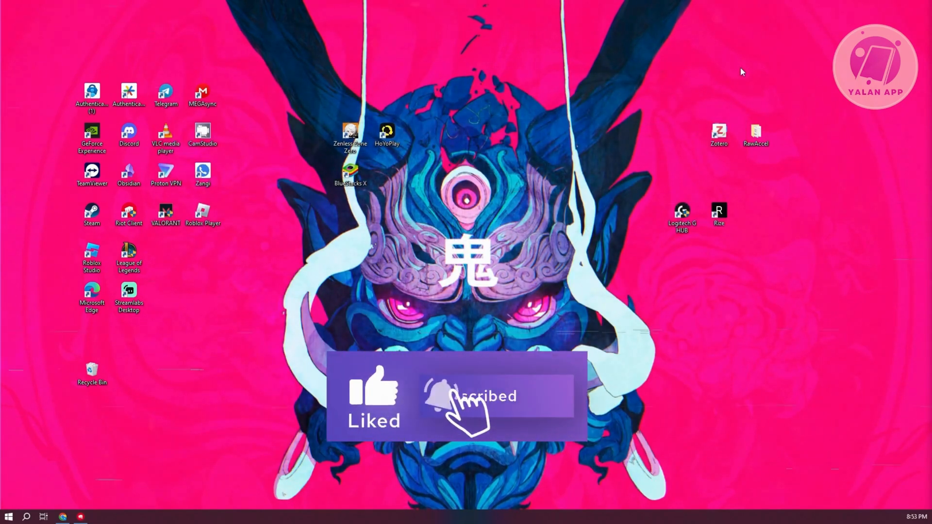